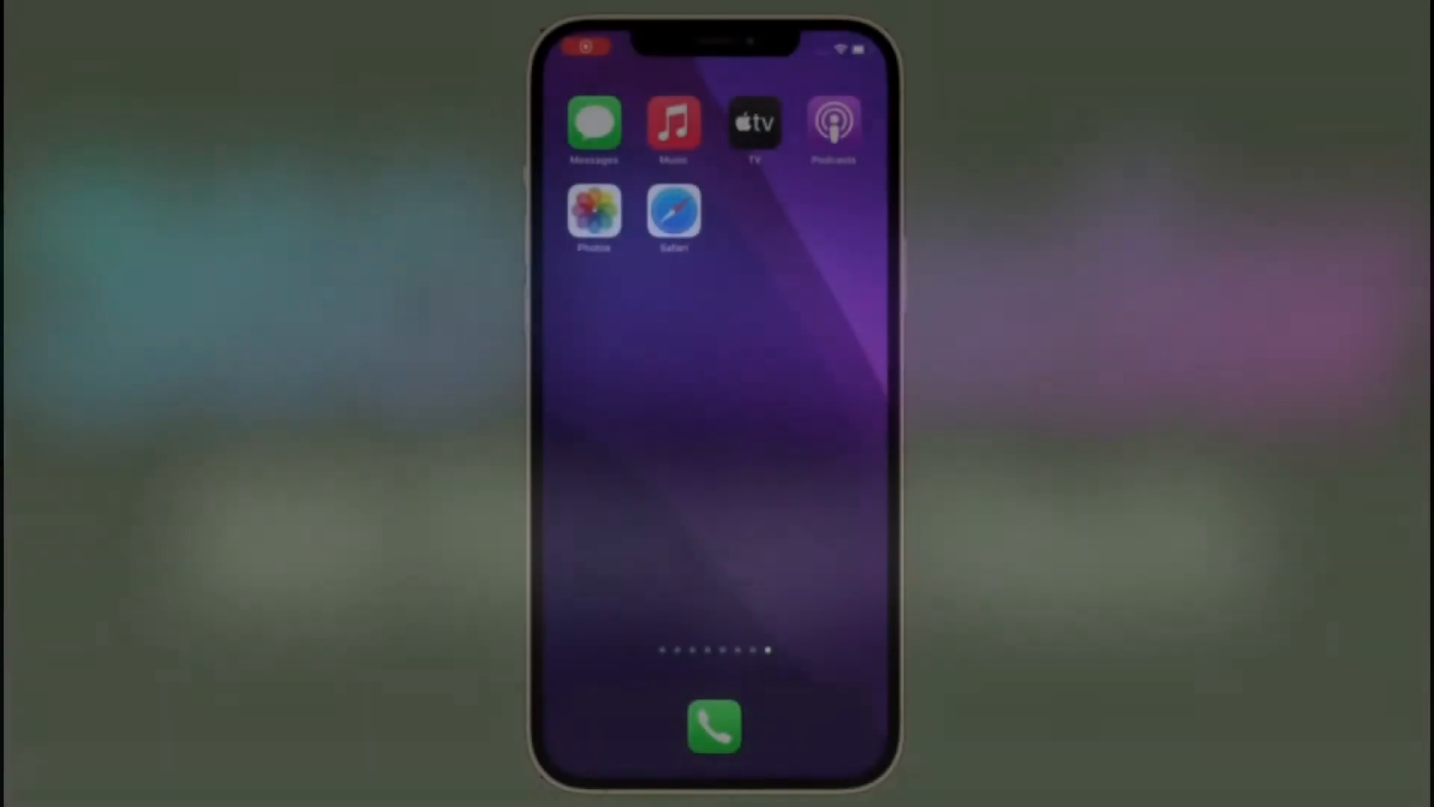
# Step: Open the Messages conversation showing the sent photo stack and text
pyautogui.click(594, 123)
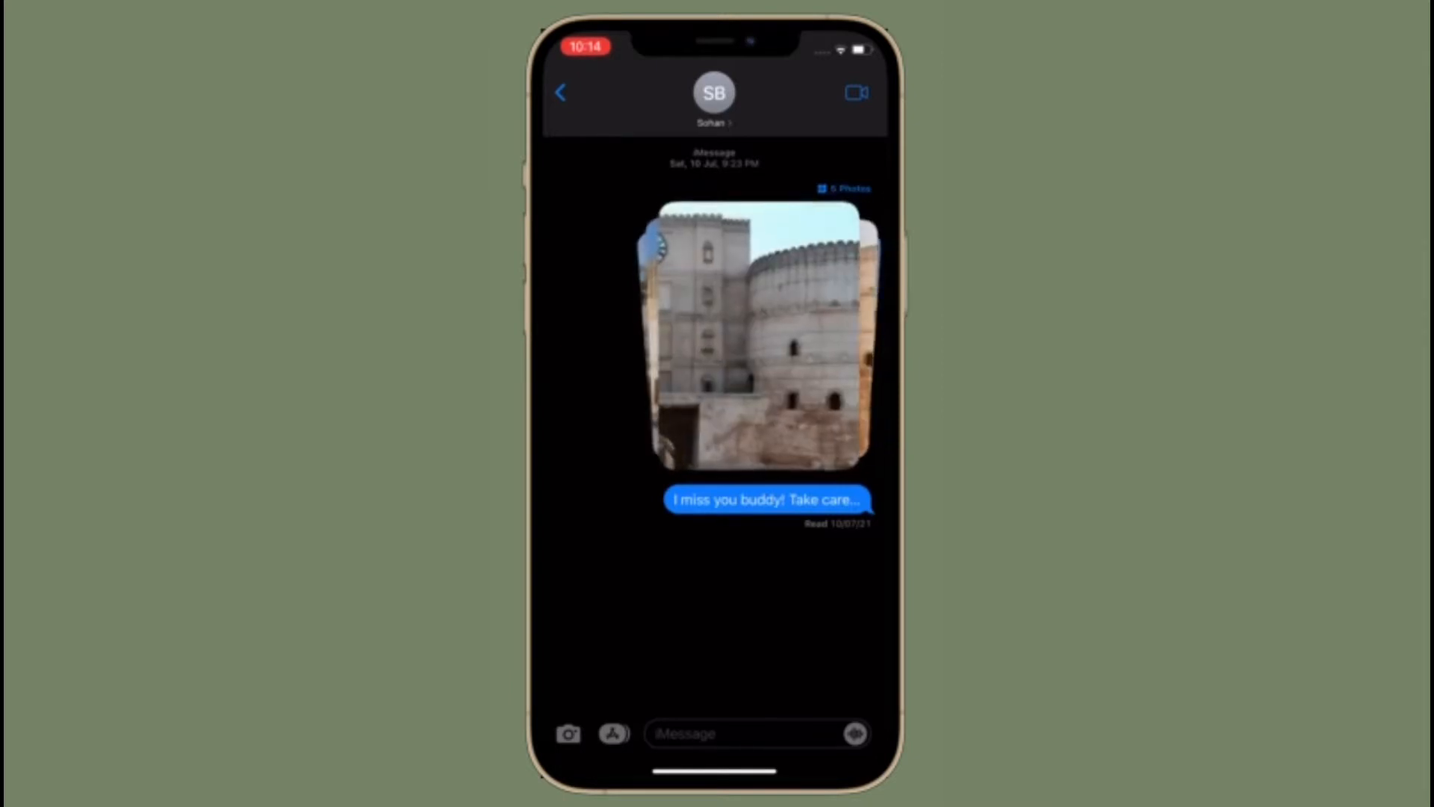
# Step: AirDrop the wristwatch photo to the nearby iPhone and return to the library
pyautogui.click(757, 334)
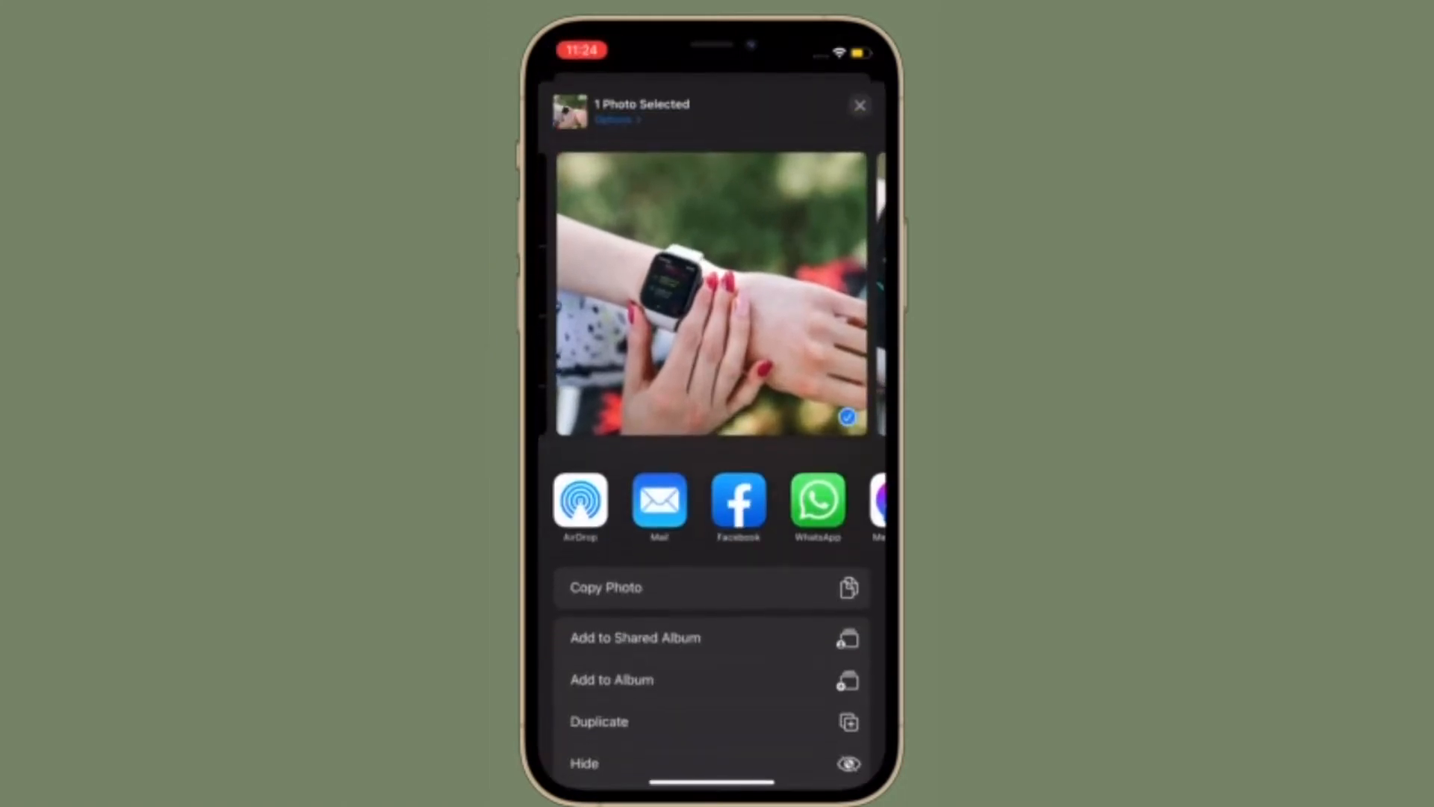
pyautogui.click(579, 499)
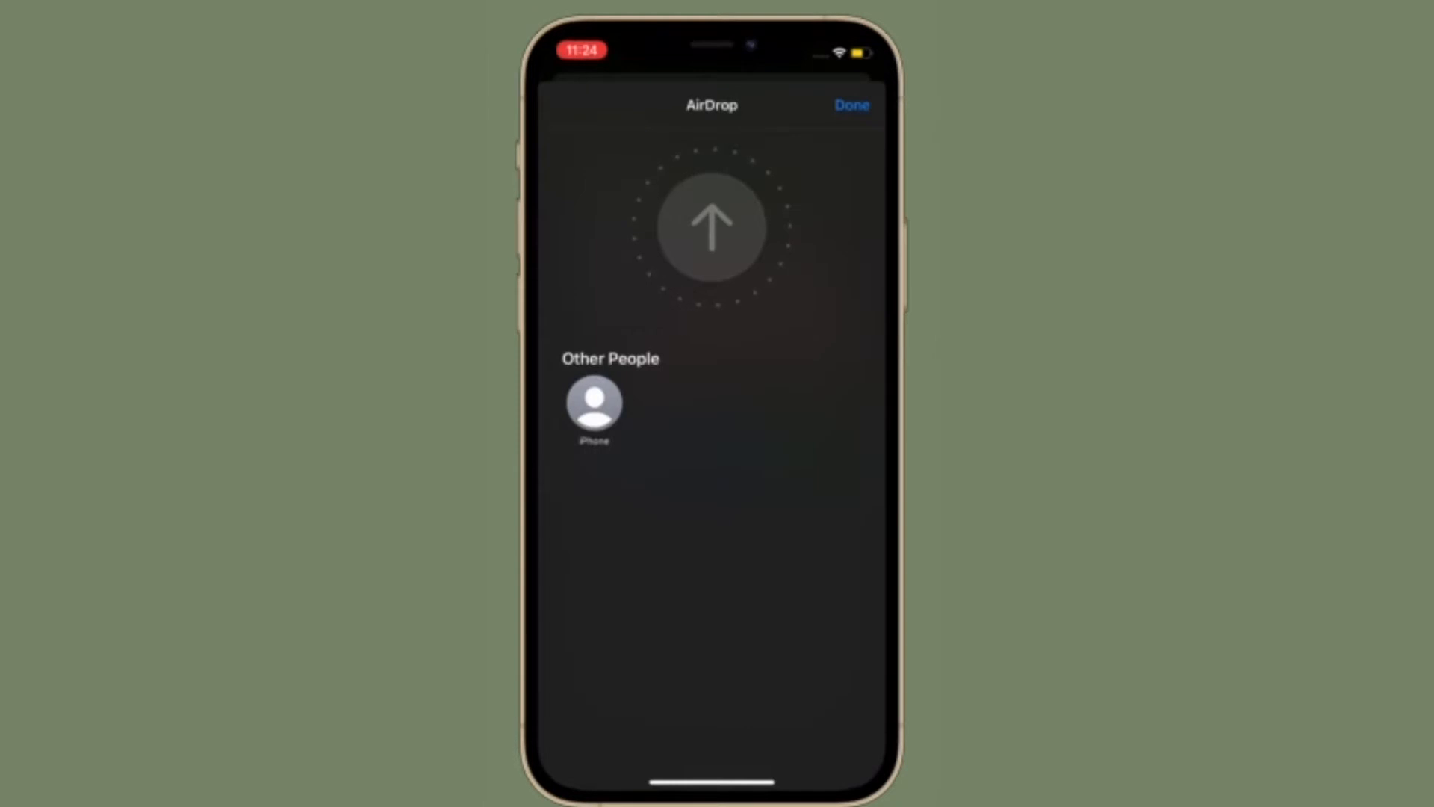
pyautogui.click(593, 402)
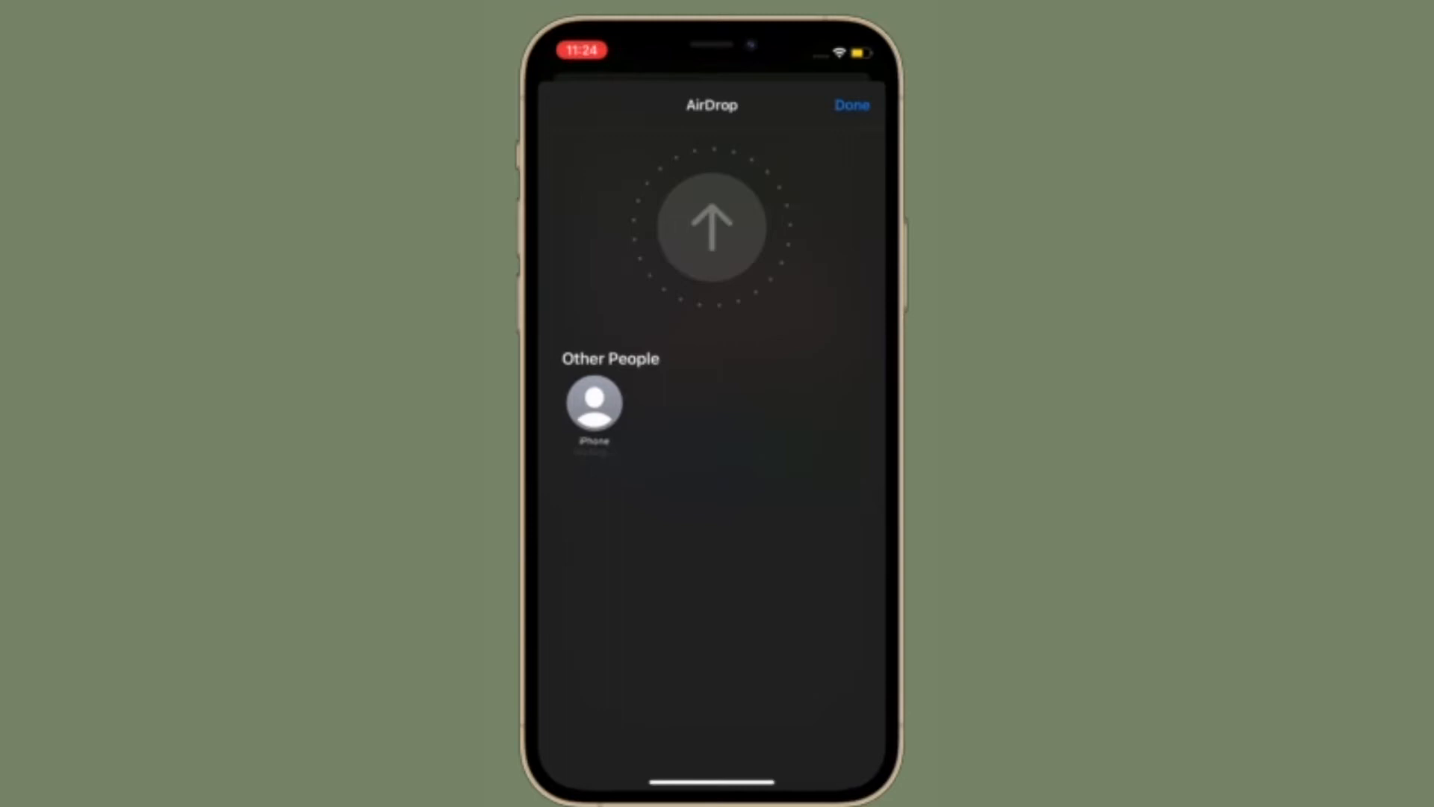
pyautogui.click(593, 403)
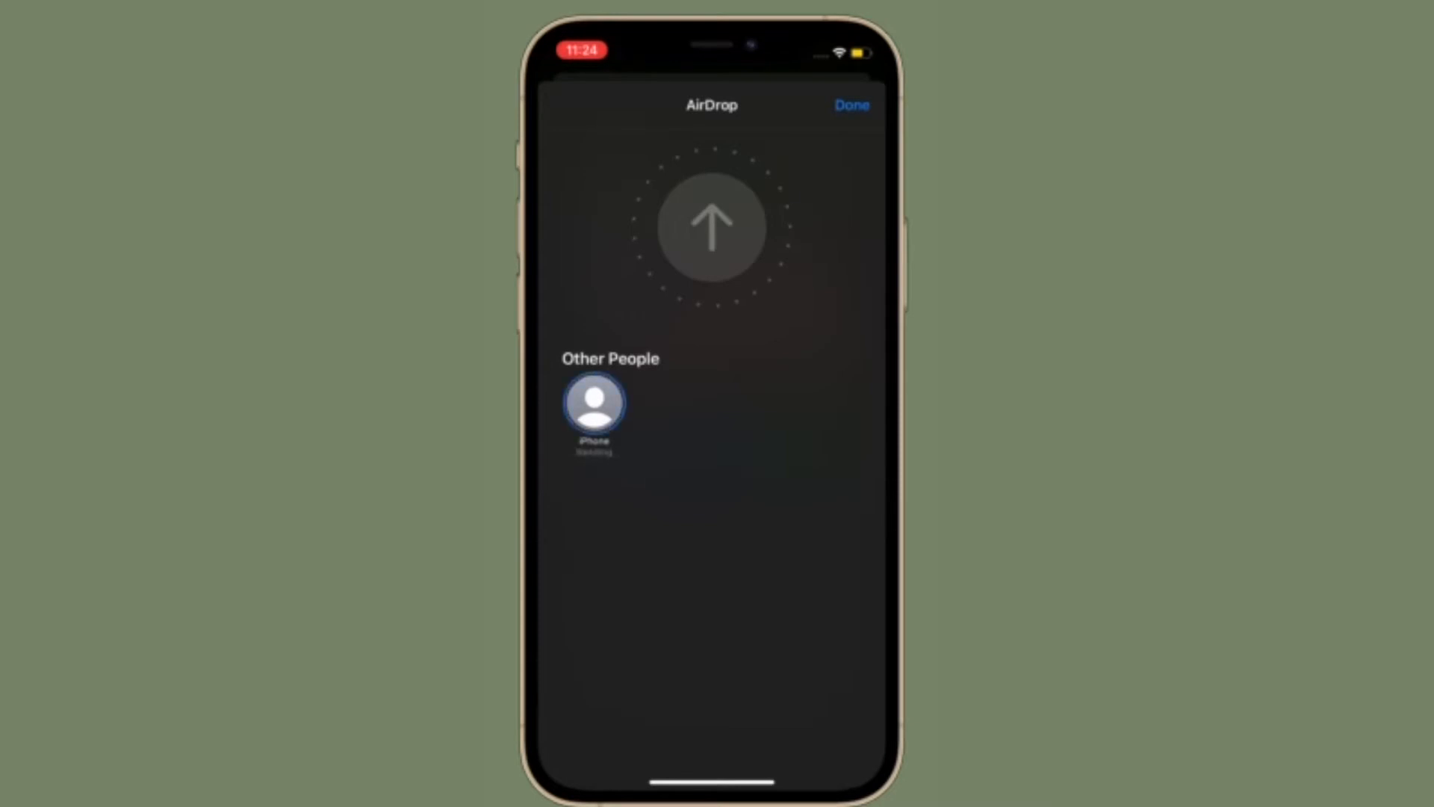
pyautogui.click(851, 104)
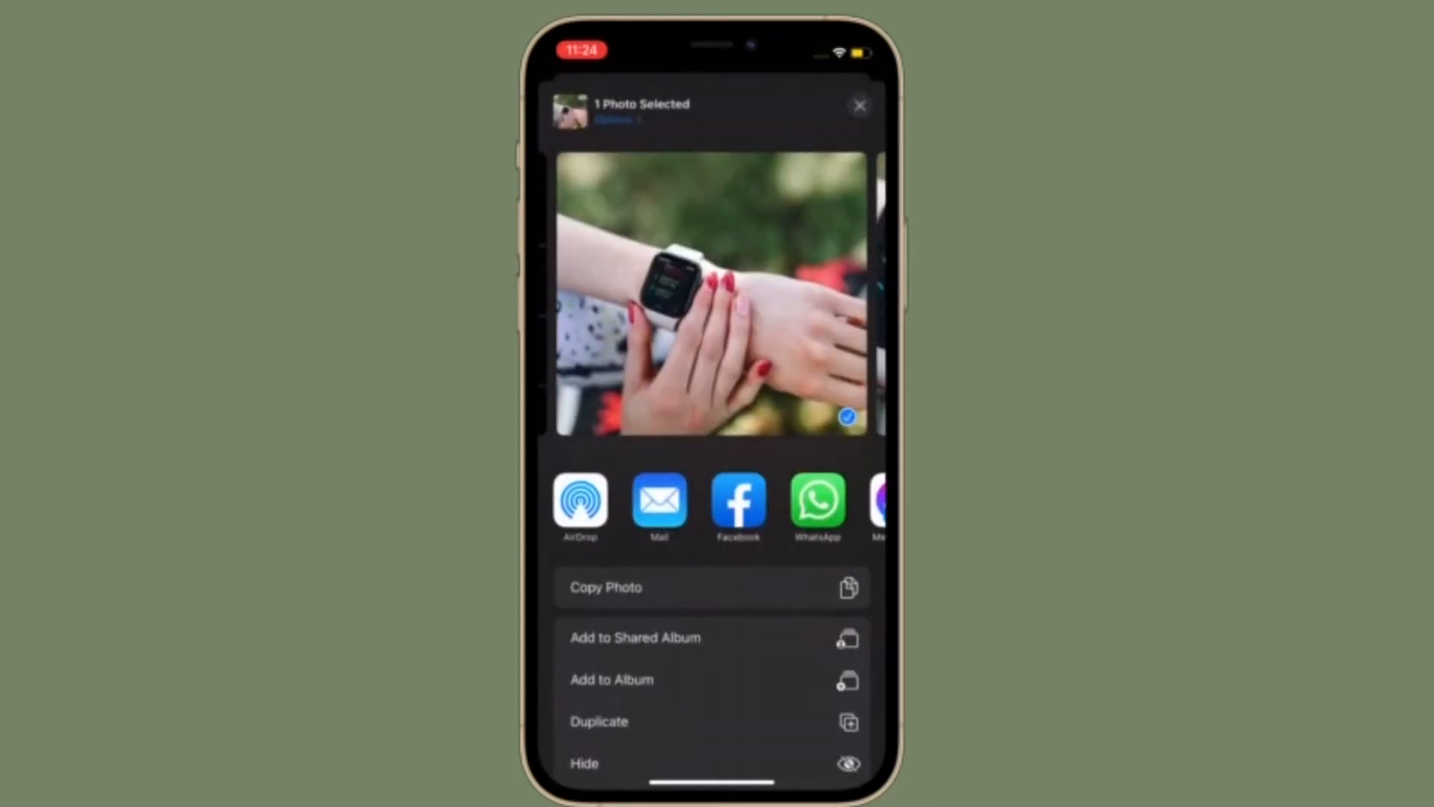
pyautogui.click(859, 105)
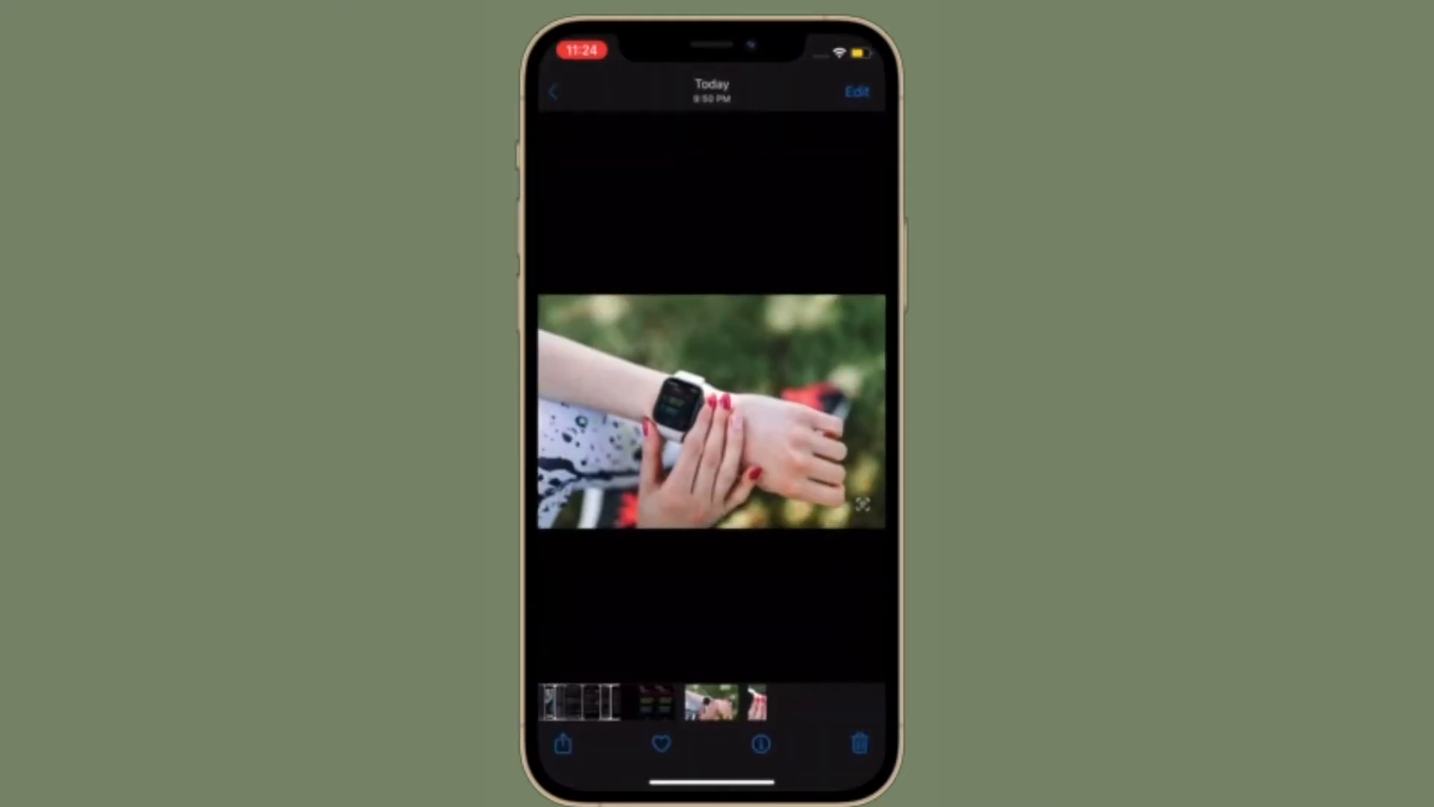
pyautogui.click(554, 92)
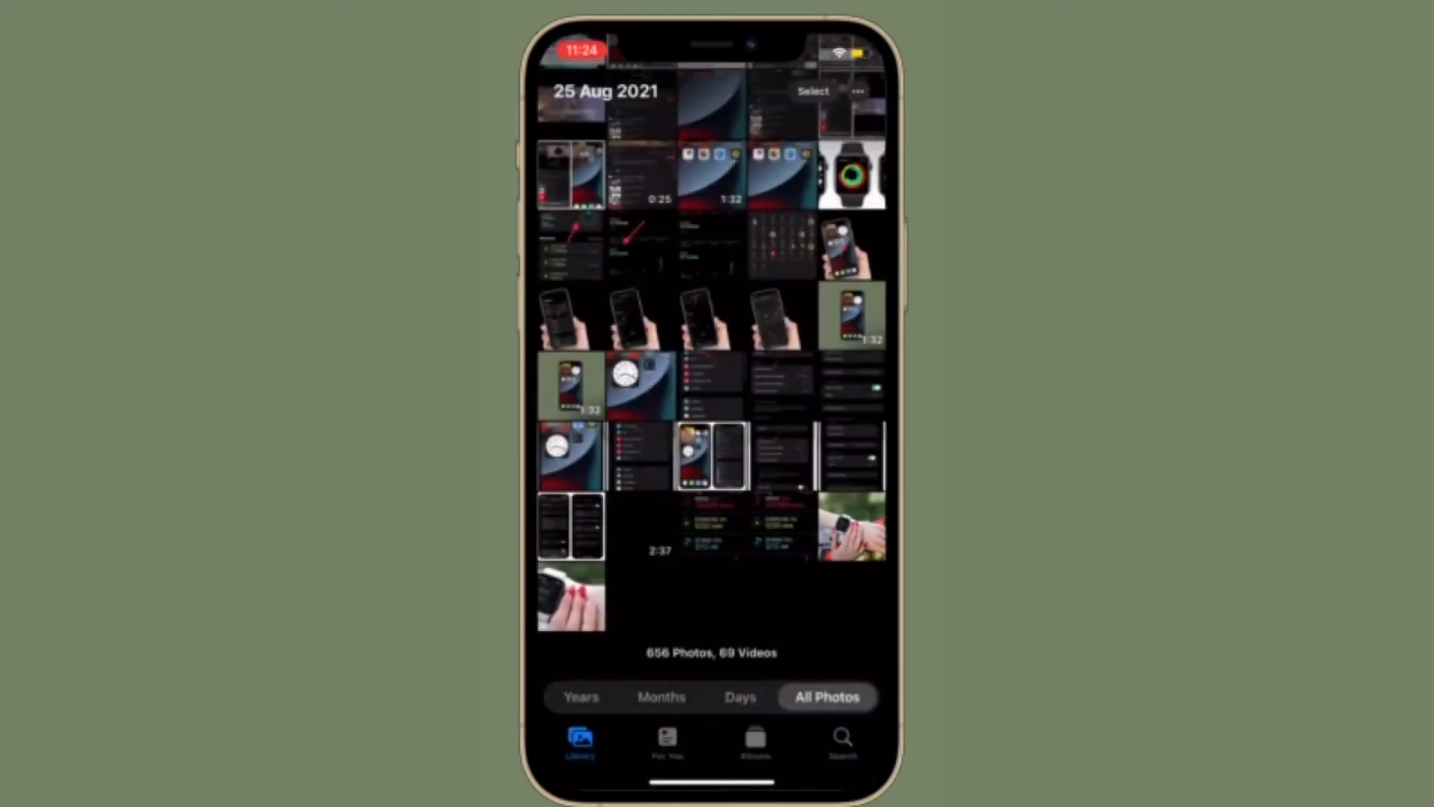
# Step: Open the Apple Watch screens photo and AirDrop it to the nearby iPhone
pyautogui.click(851, 174)
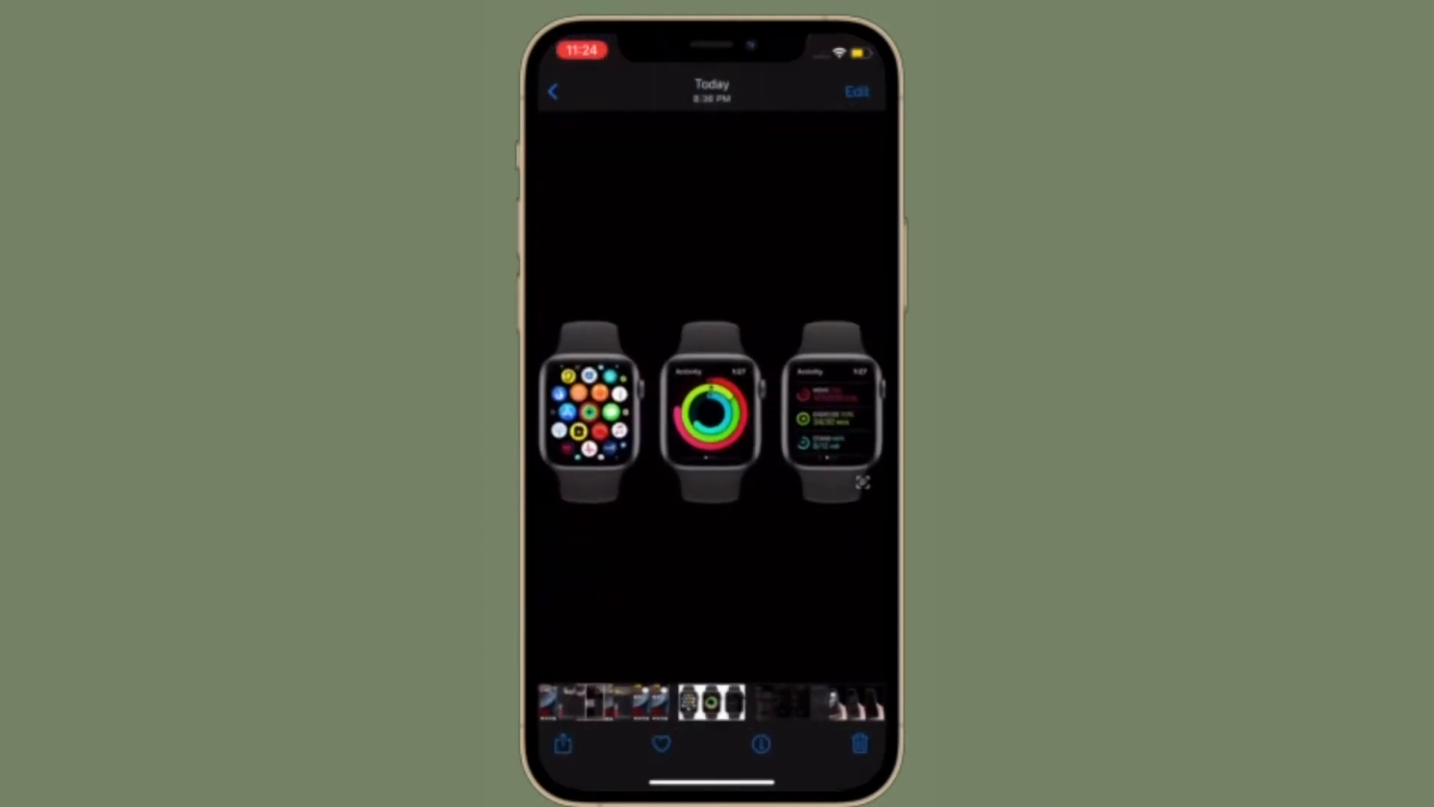
pyautogui.click(563, 744)
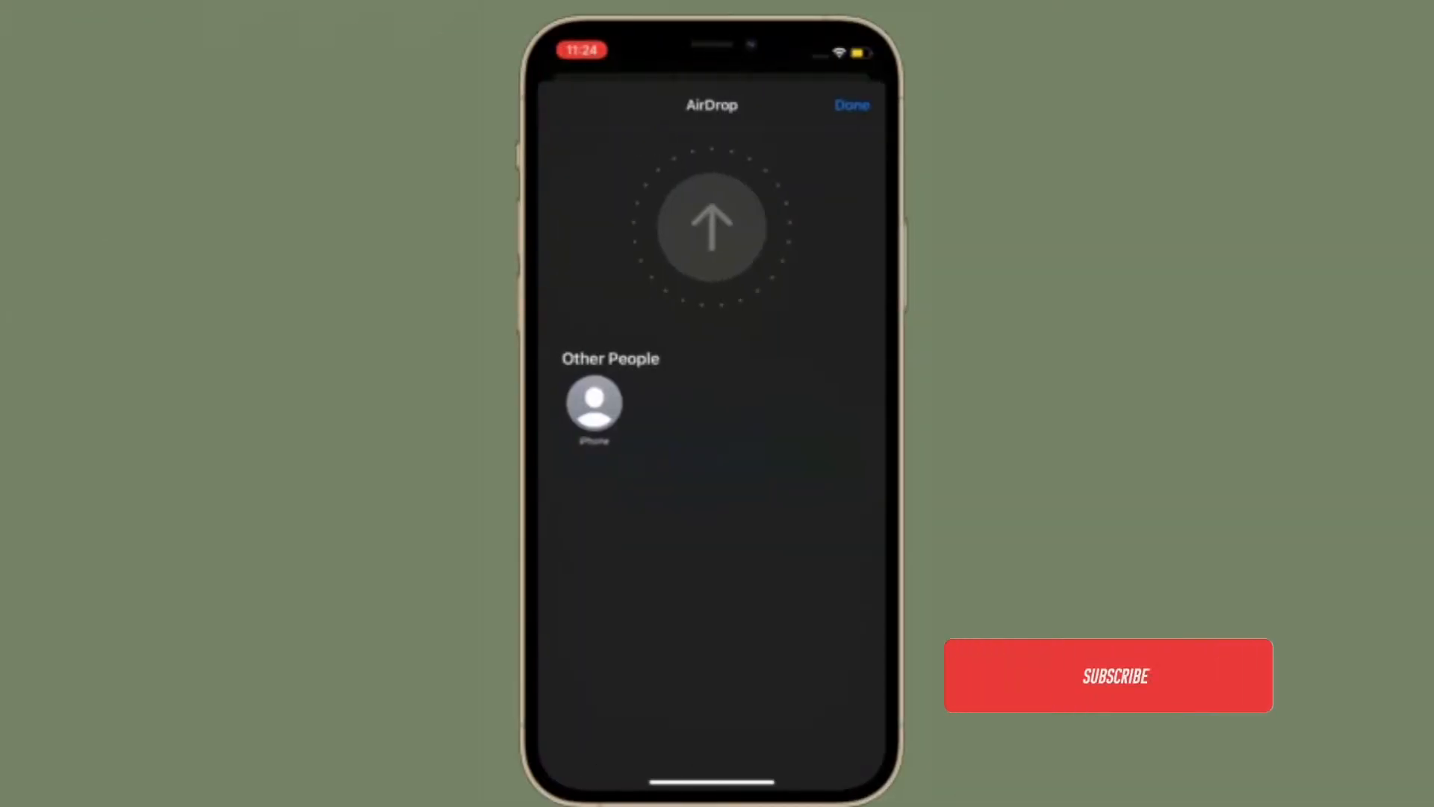
pyautogui.click(850, 105)
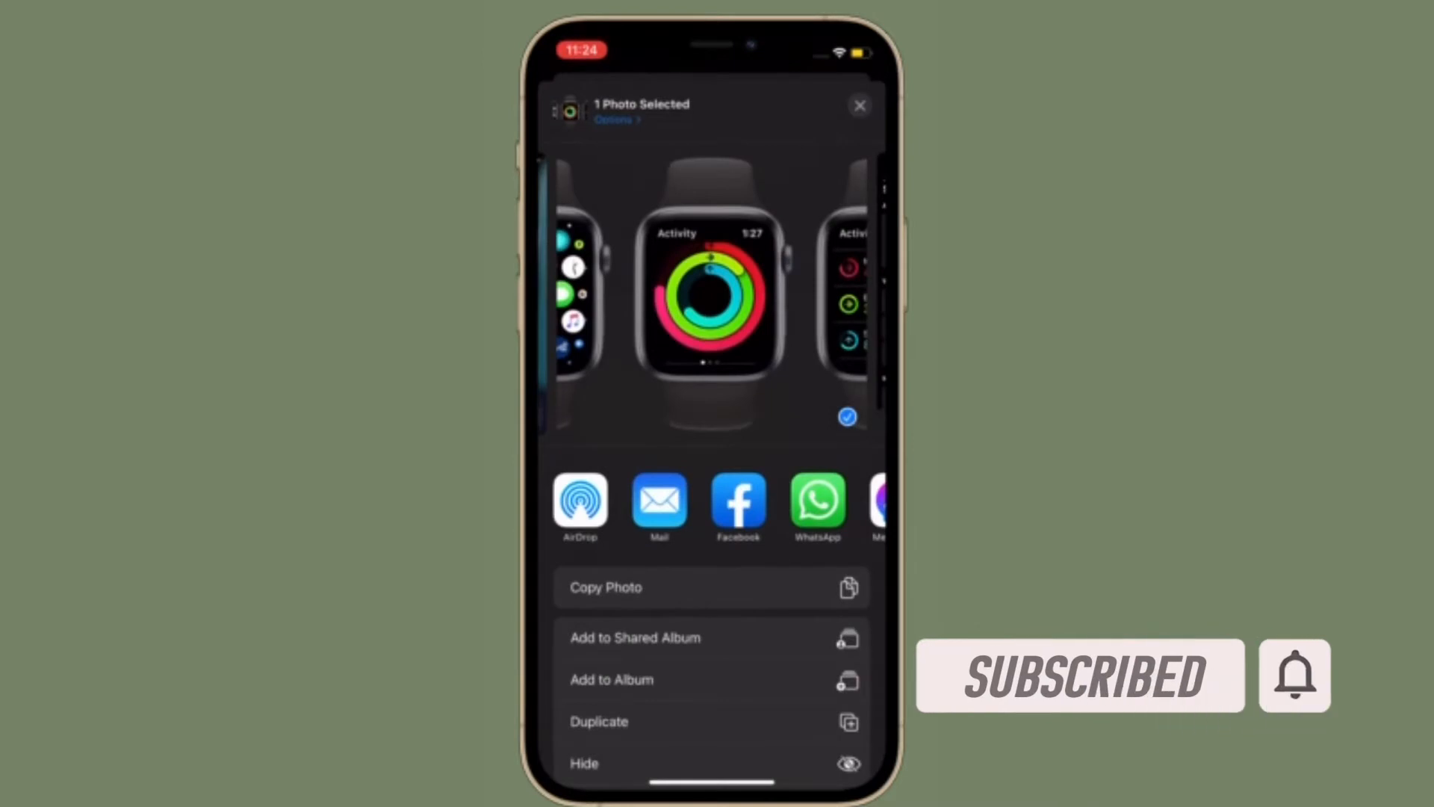
pyautogui.click(580, 501)
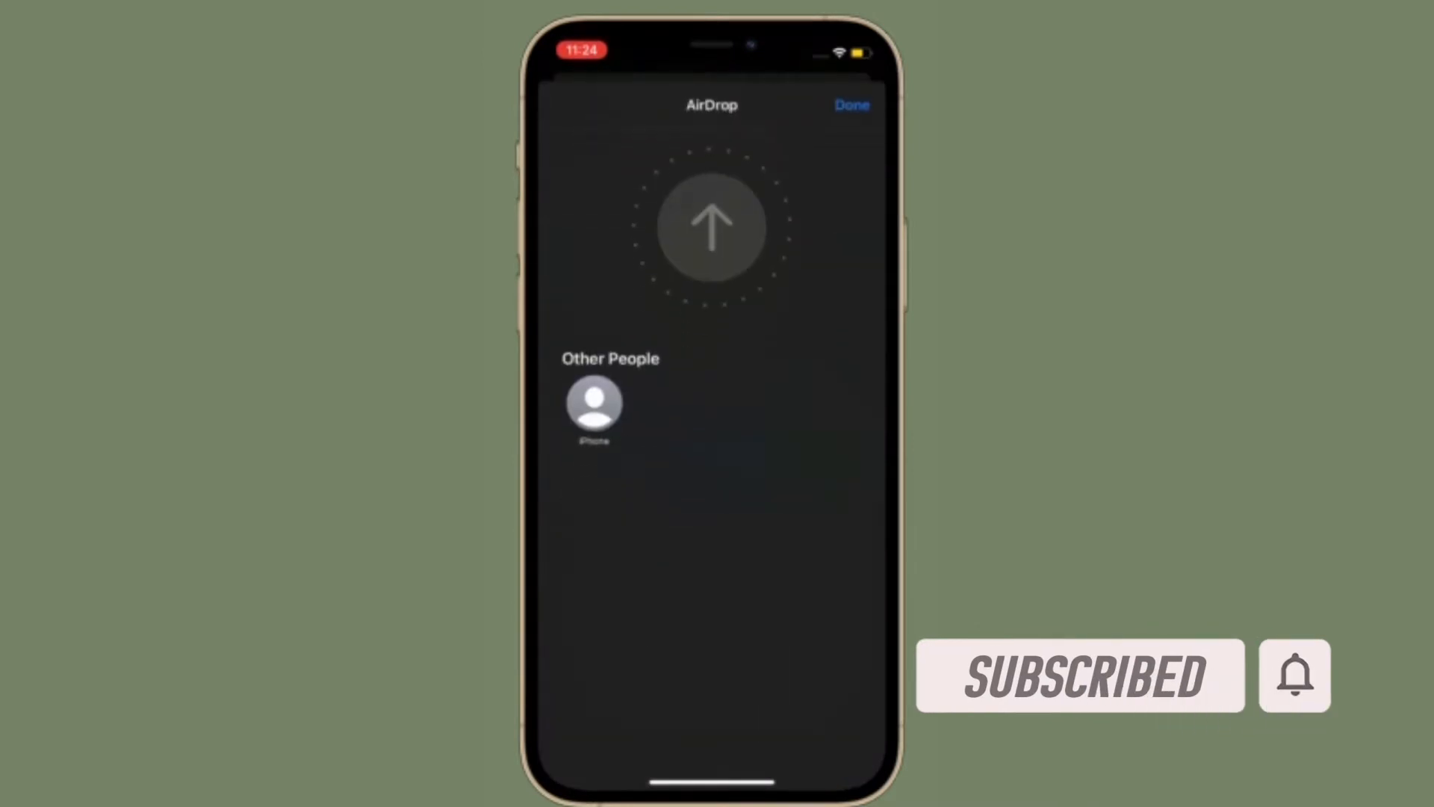
pyautogui.click(595, 403)
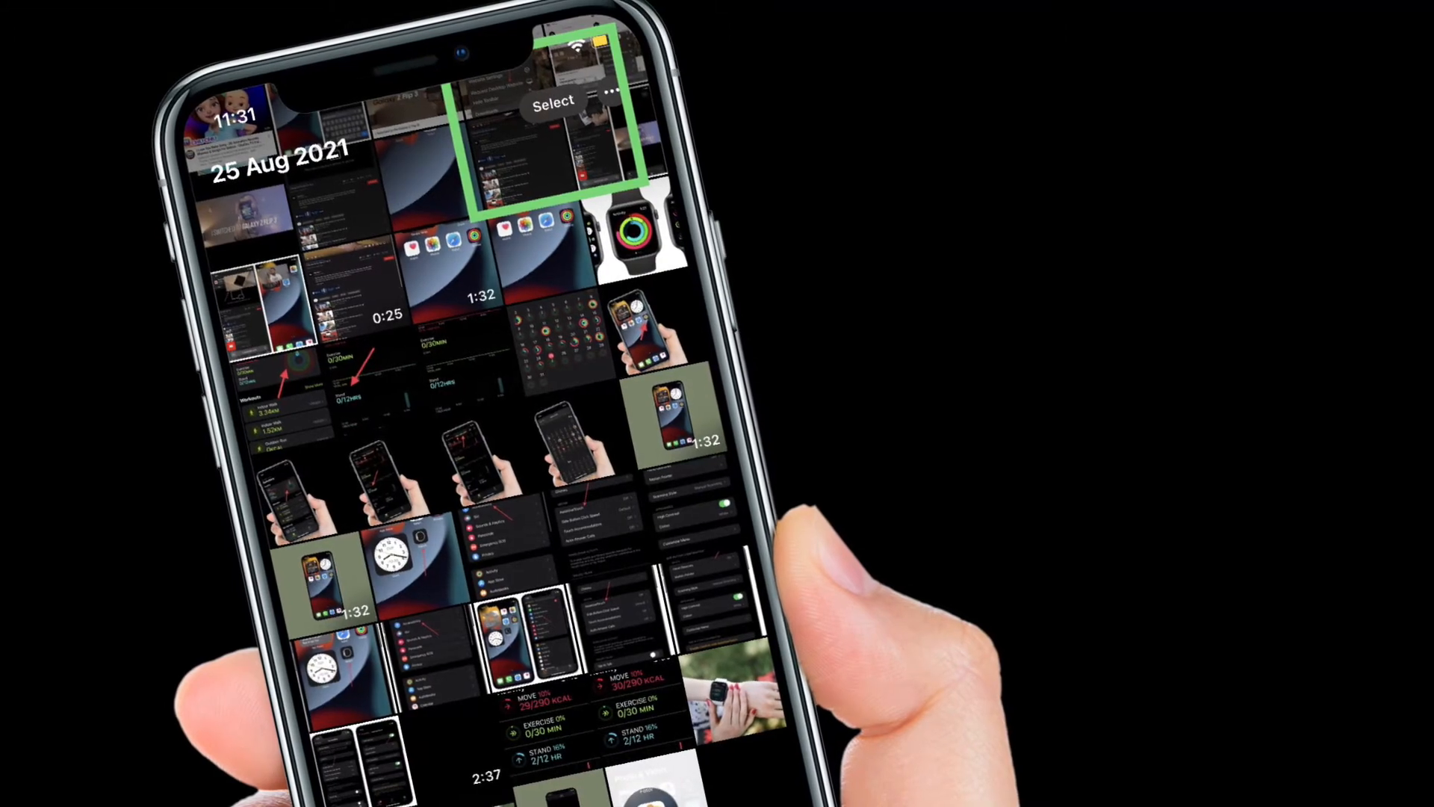
# Step: Enter selection mode in the All Photos library to pick multiple photos
pyautogui.click(553, 100)
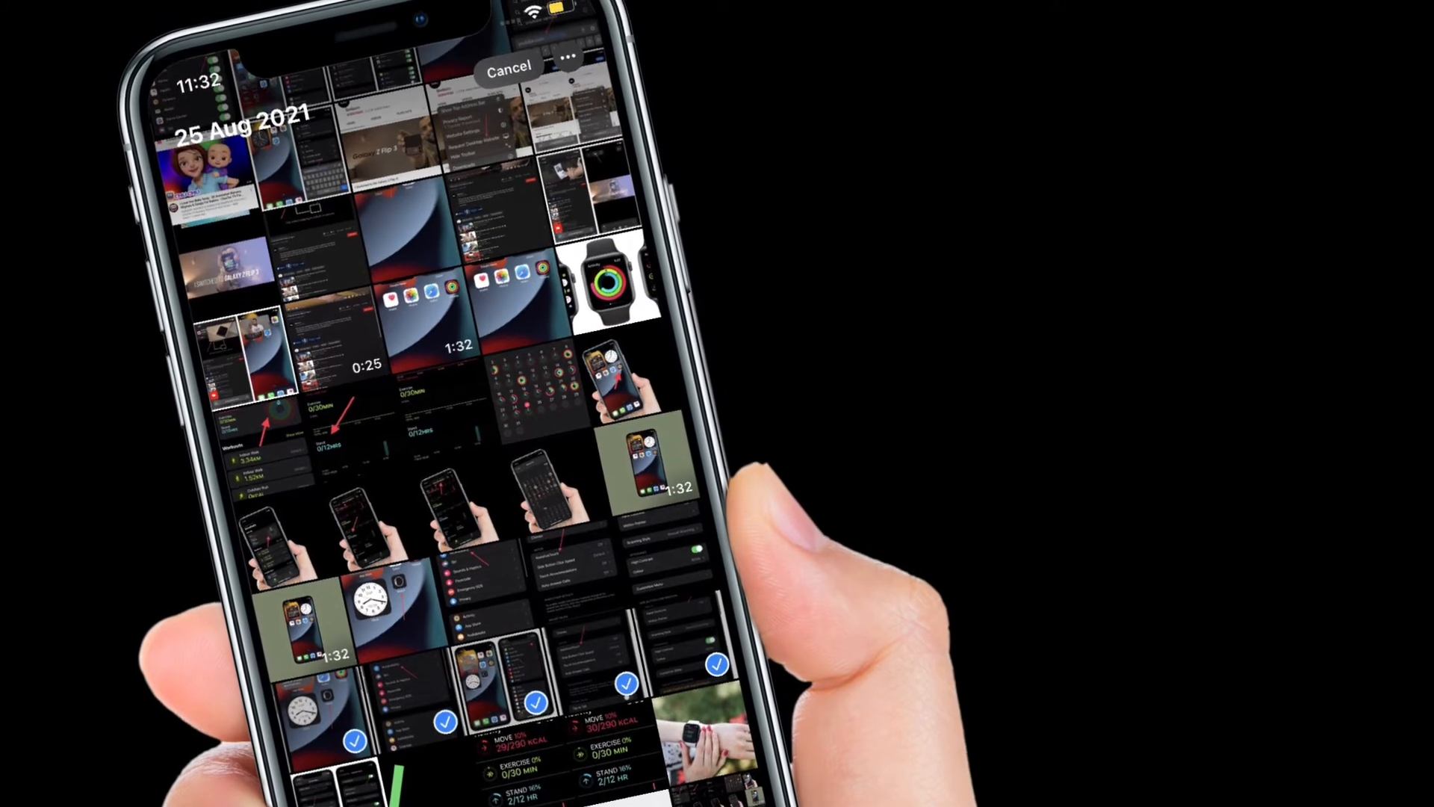
# Step: Share the five selected photos and open their sharing Options
pyautogui.scroll(-3)
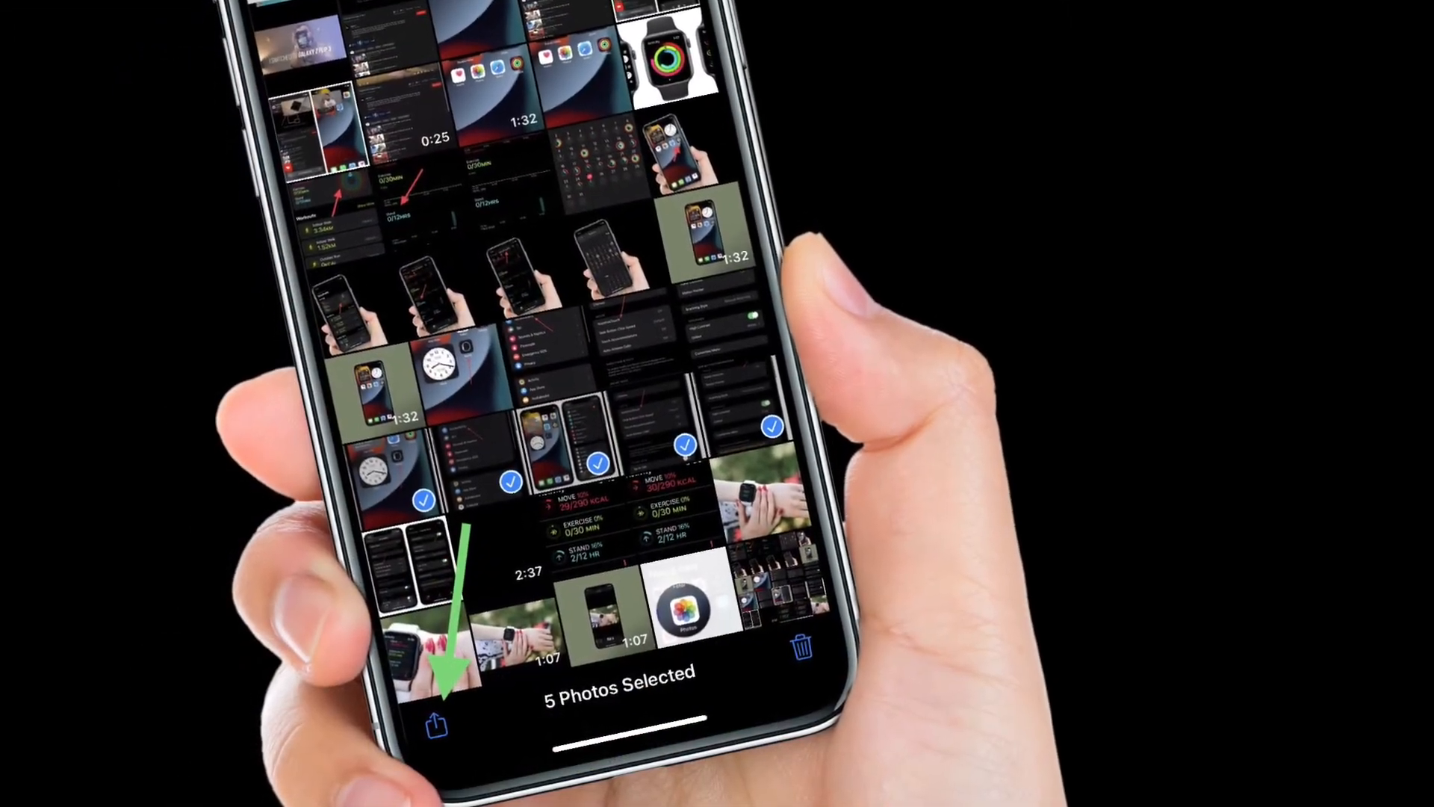
pyautogui.click(433, 725)
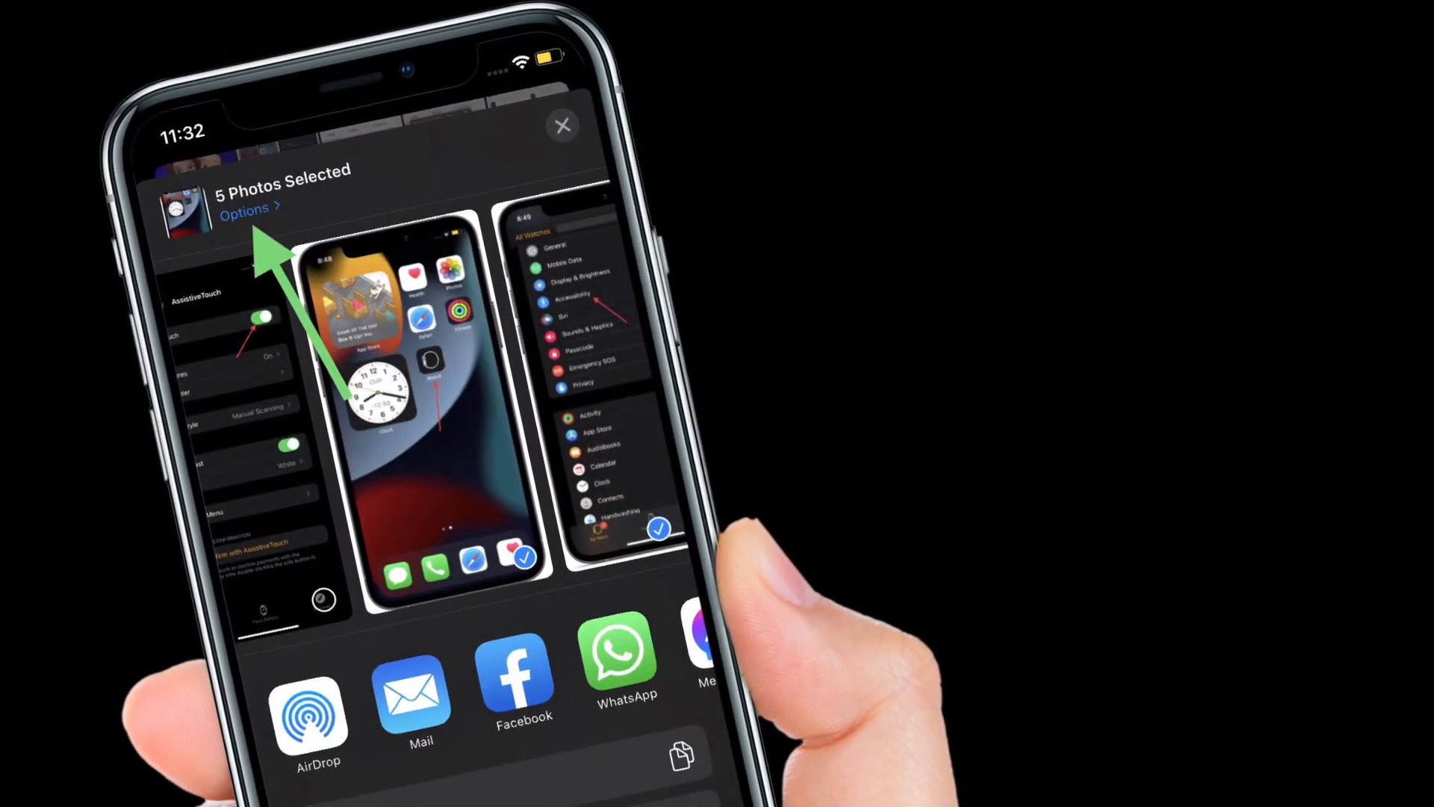
pyautogui.click(248, 208)
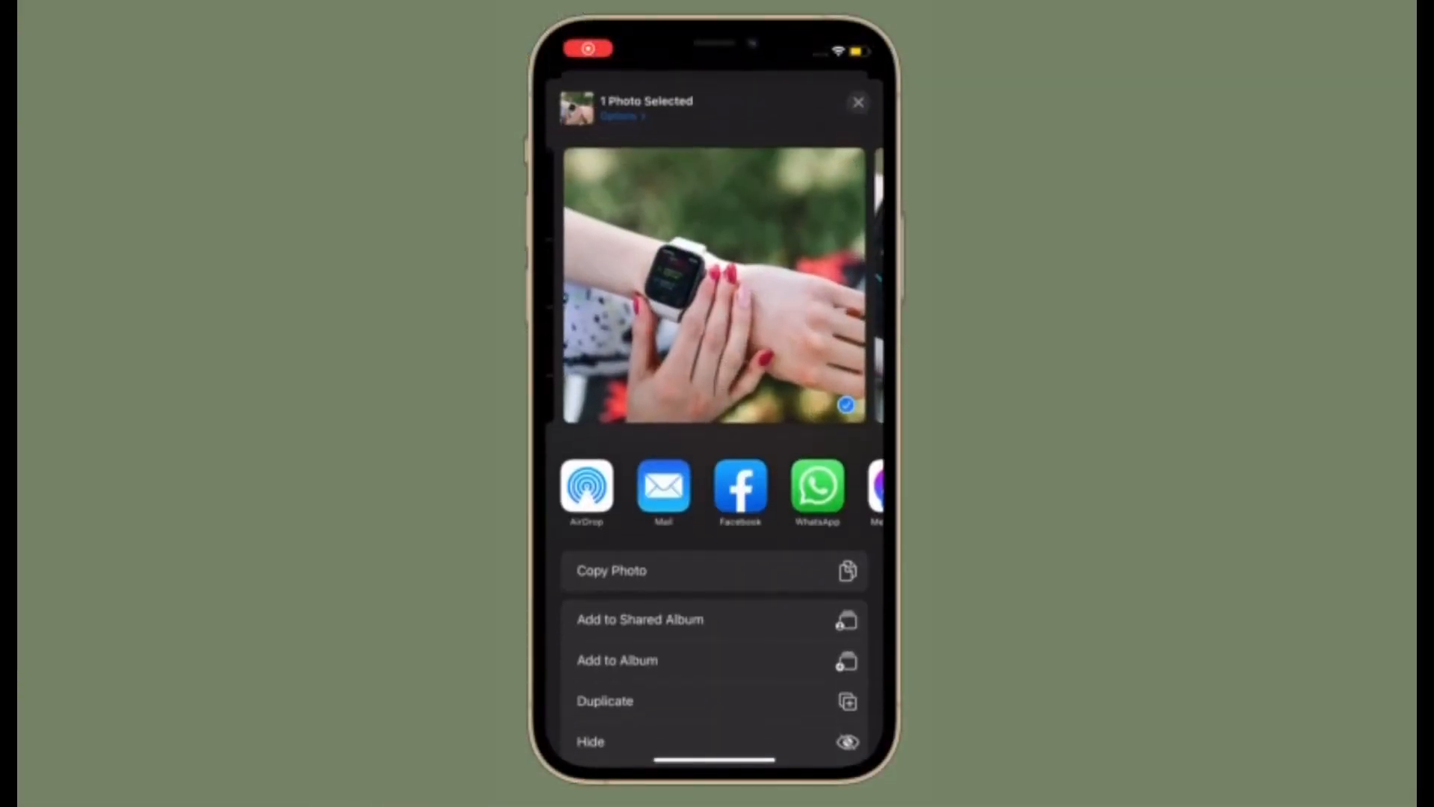
# Step: AirDrop the wristwatch photo, then the Apple Watch Activity photo, finishing each send
pyautogui.click(586, 487)
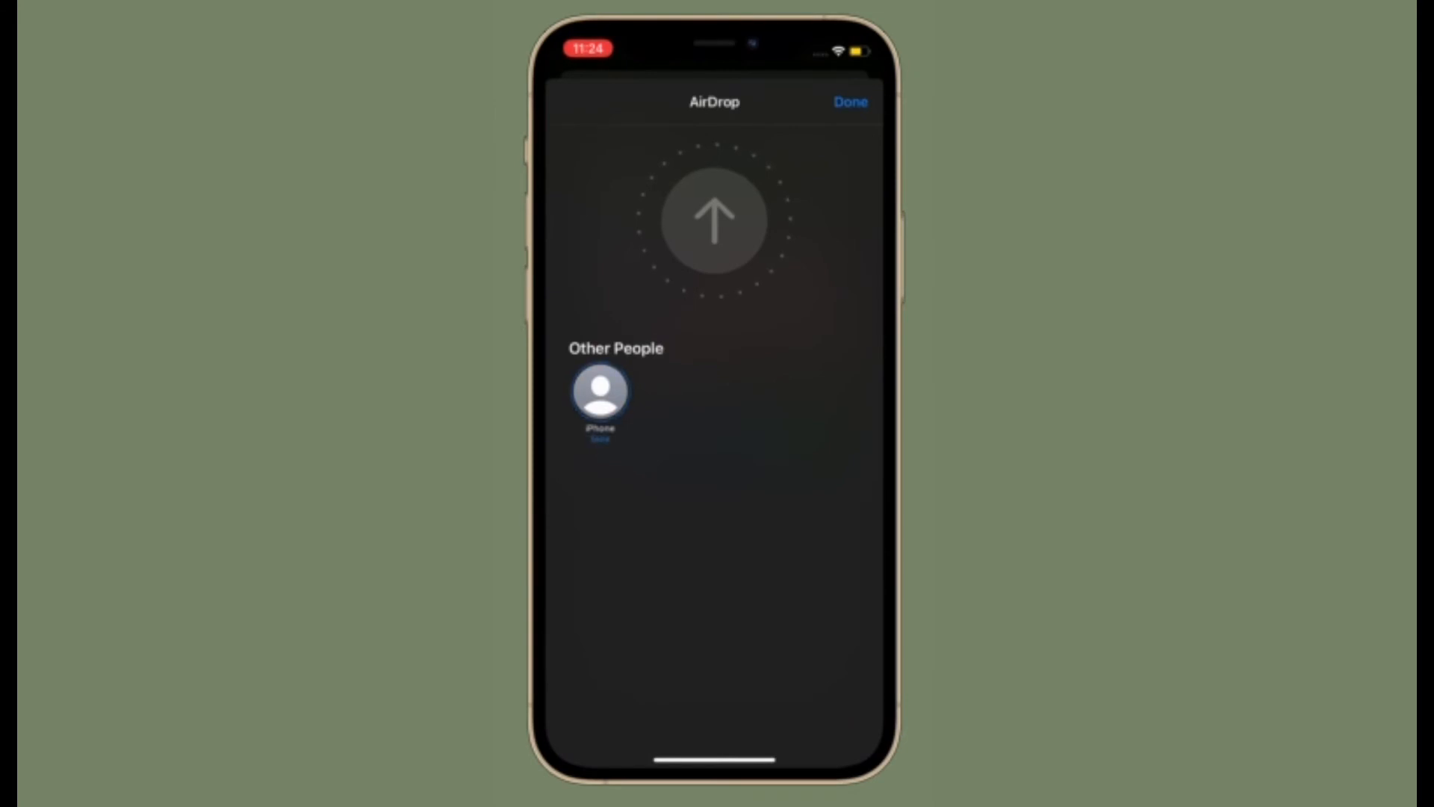
pyautogui.click(850, 102)
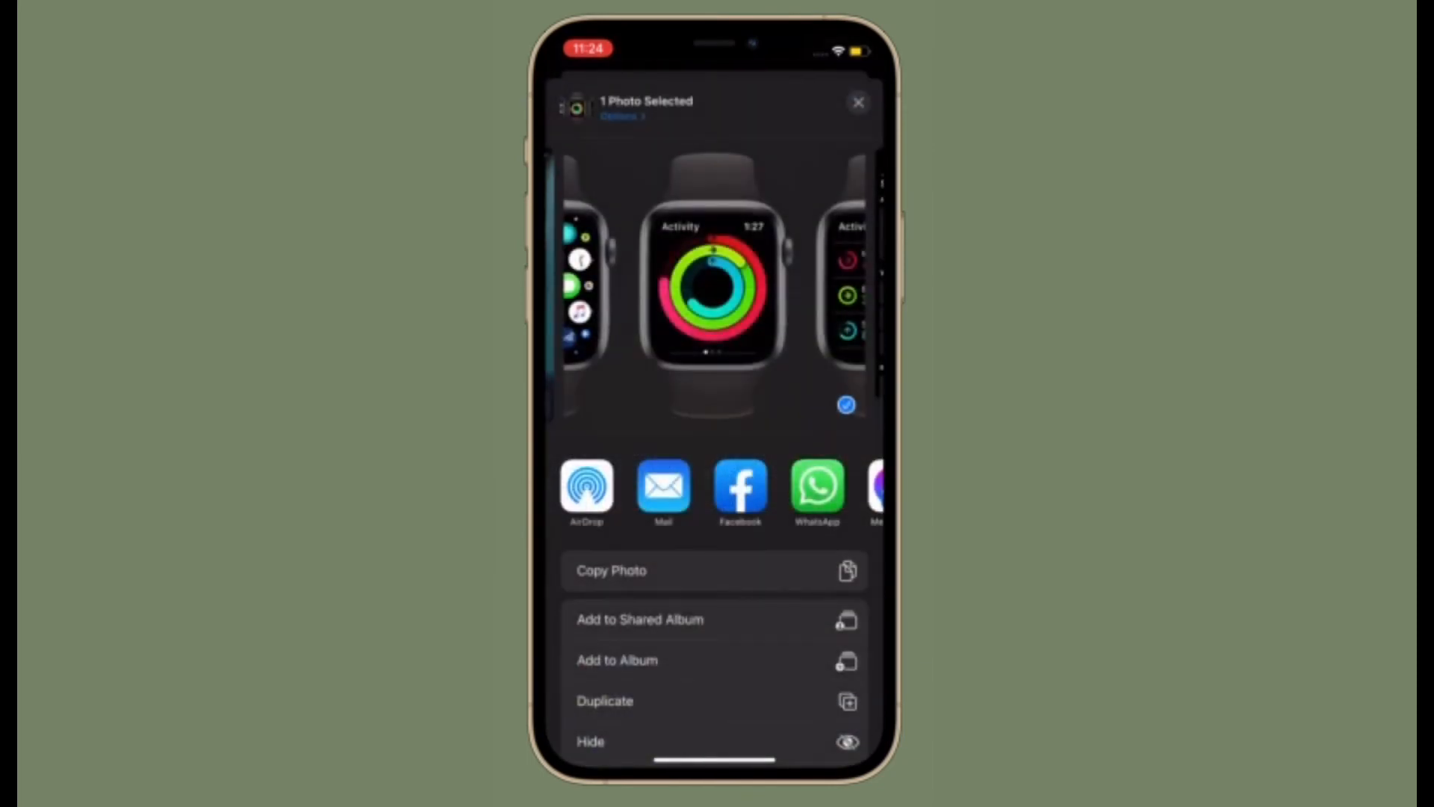
pyautogui.click(586, 489)
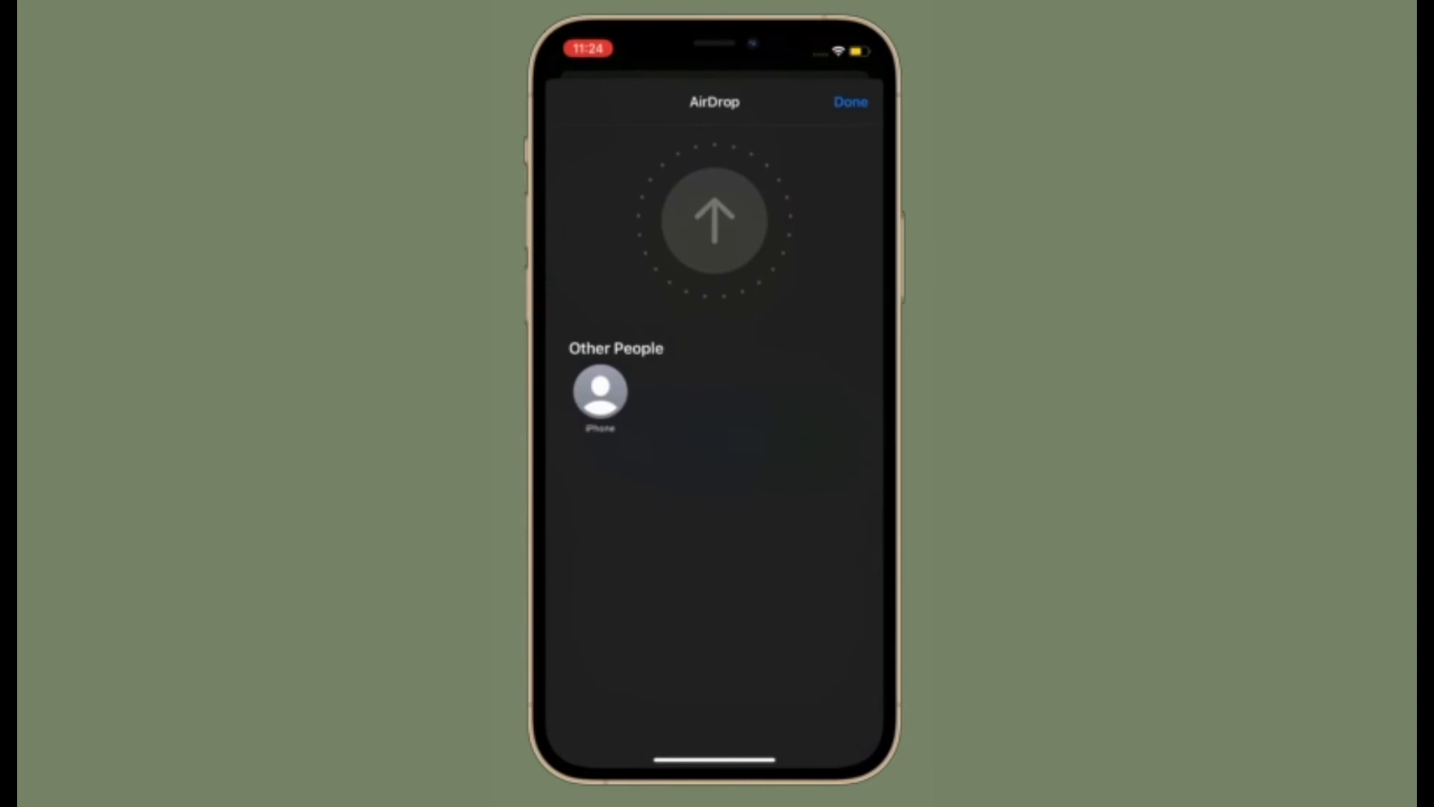
pyautogui.click(849, 101)
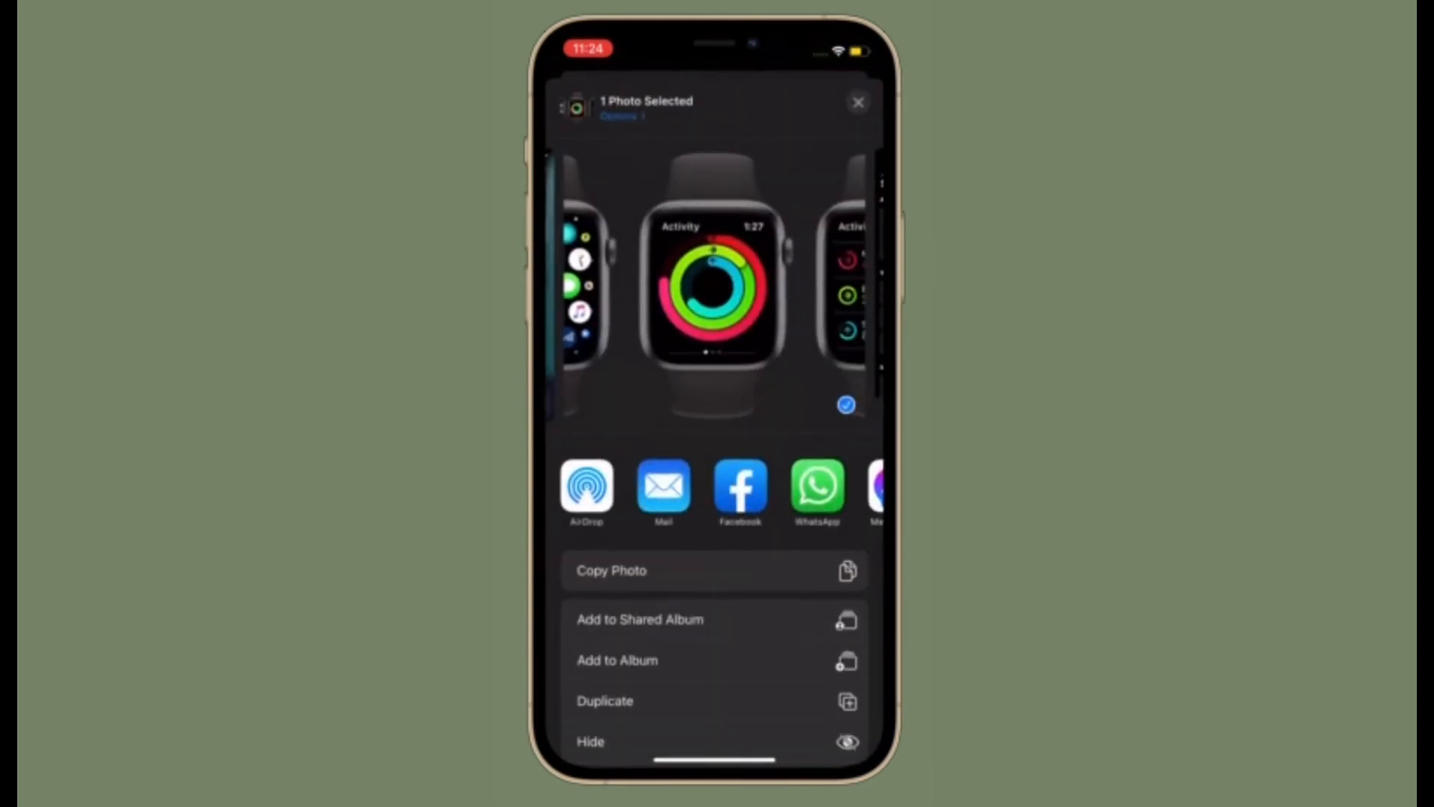